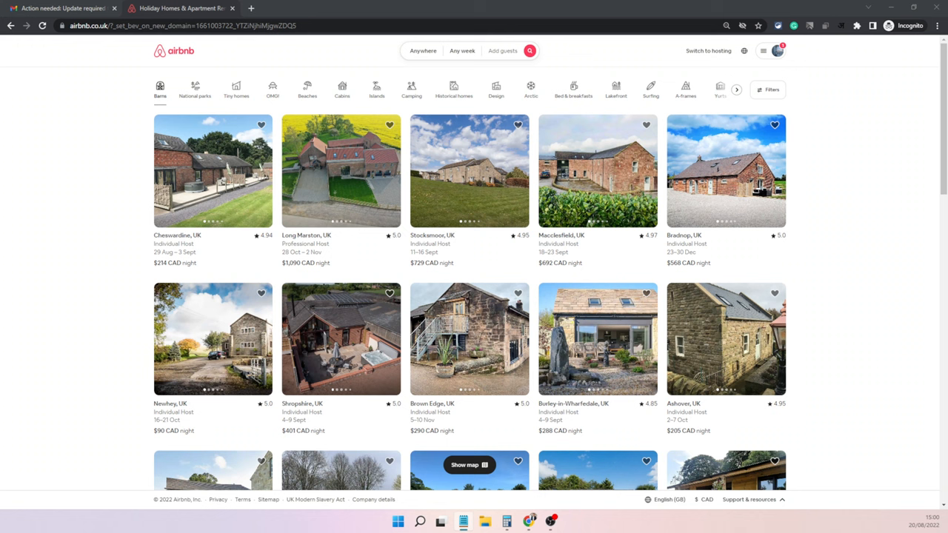
{"action": "mouse_move", "coordinate": [384, 16]}
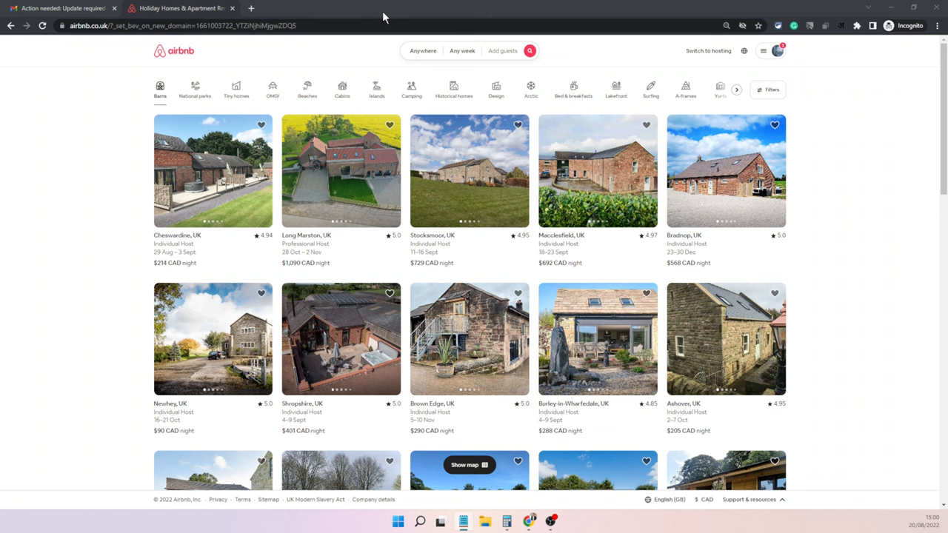
{"action": "mouse_move", "coordinate": [764, 66]}
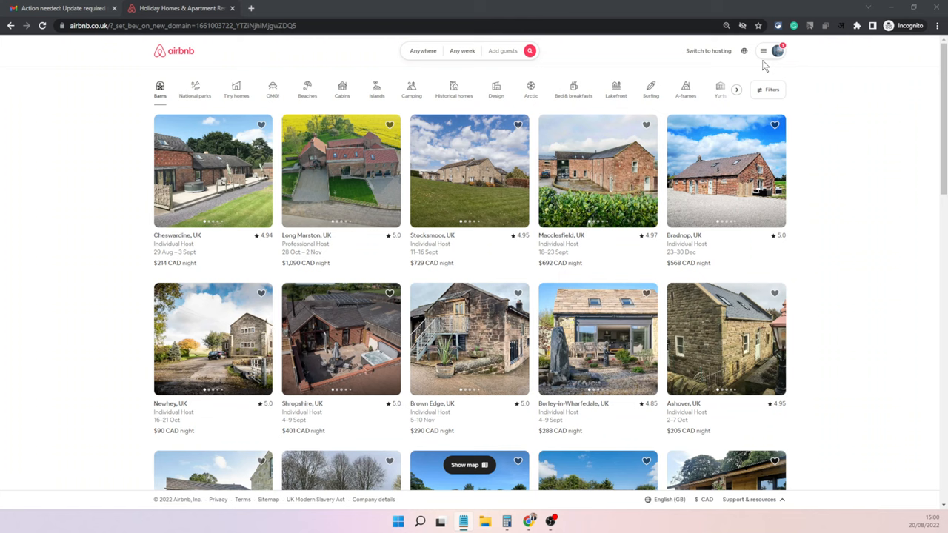
Go to the hosting listings page showing the Toronto condo and Wasaga Beach cottage
{"action": "left_click", "coordinate": [708, 50]}
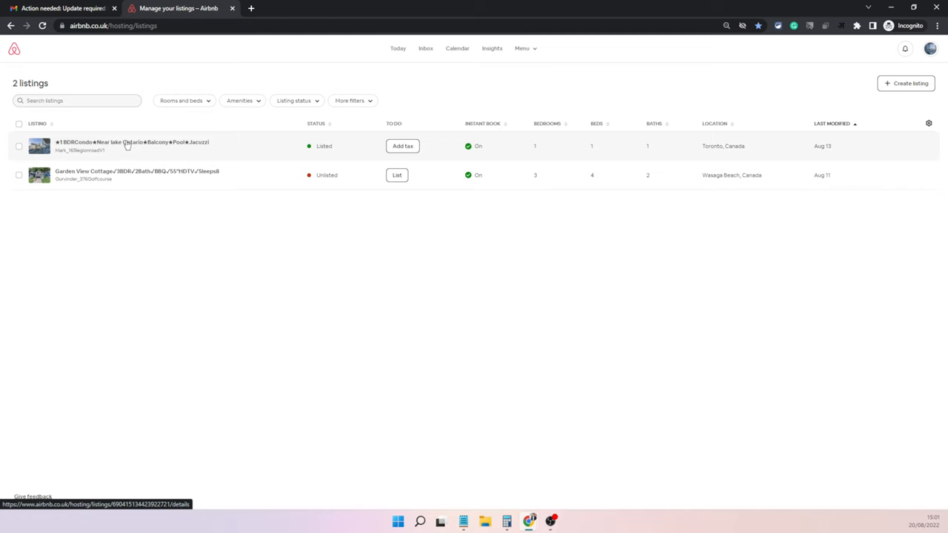
Review the Toronto condo's laws and regulations, then switch to the Garden View Cottage listing
{"action": "left_click", "coordinate": [132, 141]}
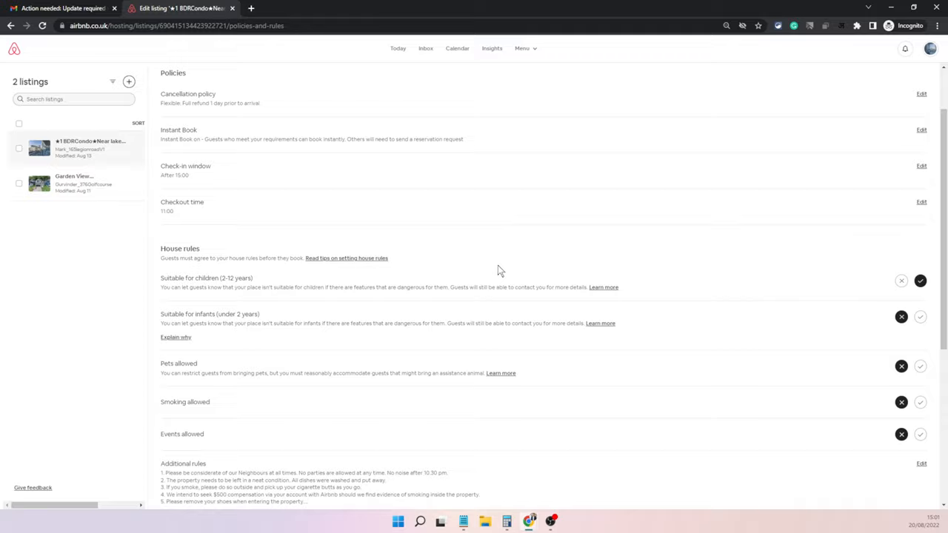
{"action": "scroll", "scroll_direction": "down", "scroll_amount": 3}
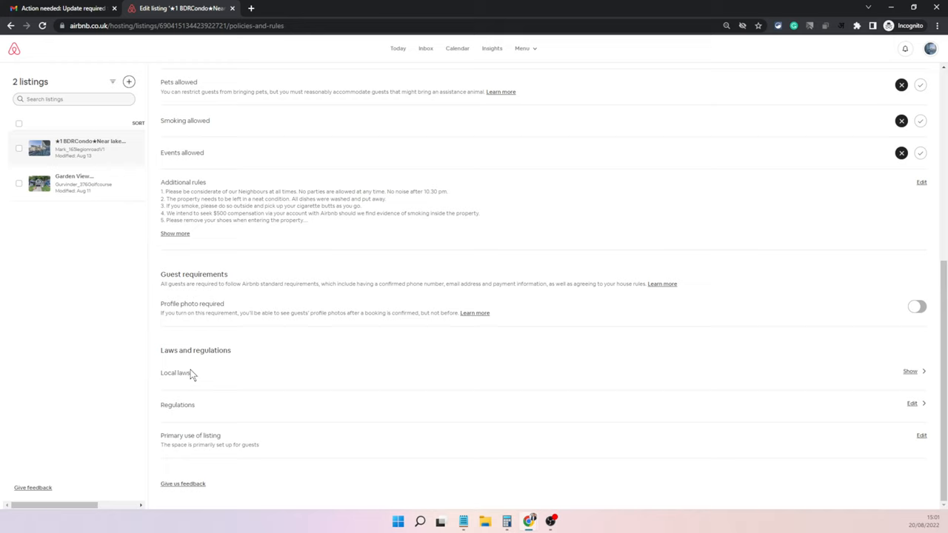
{"action": "mouse_move", "coordinate": [197, 409]}
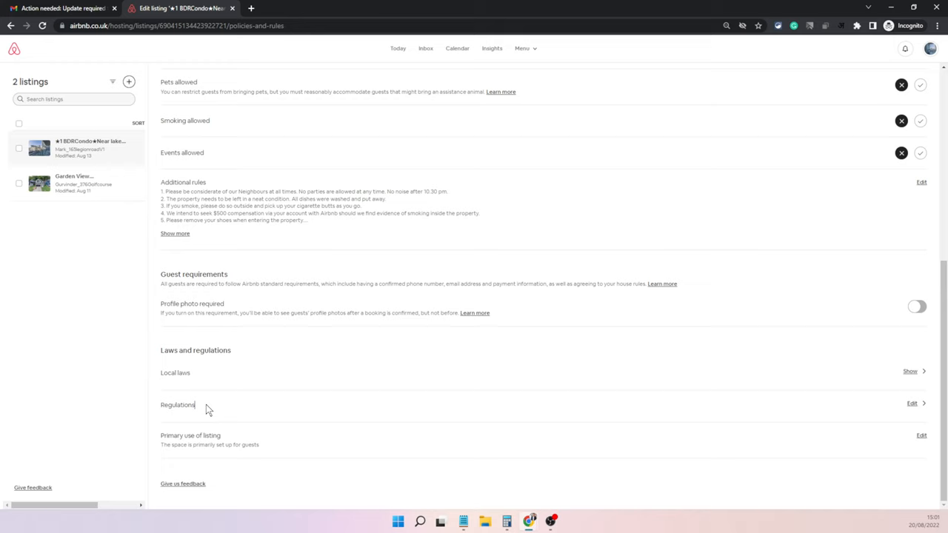
{"action": "mouse_move", "coordinate": [162, 408]}
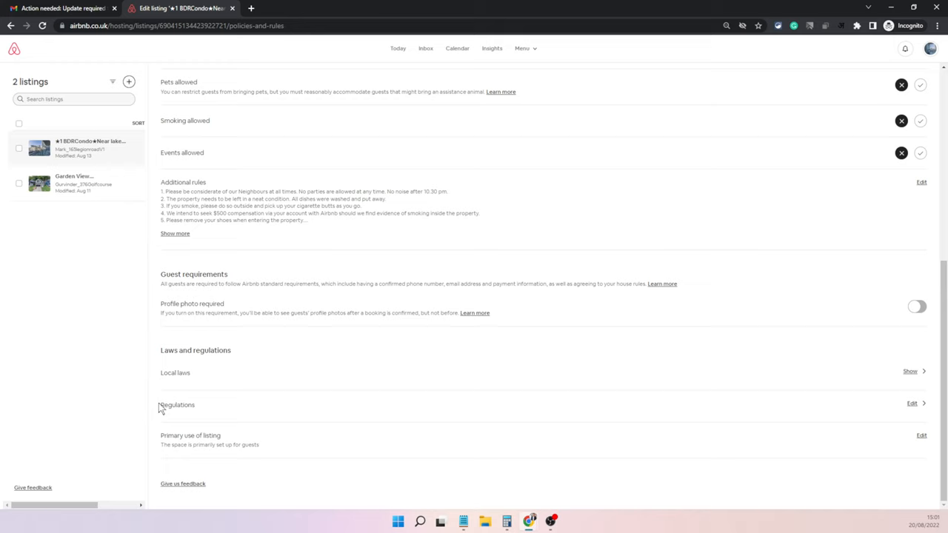
{"action": "double_click", "coordinate": [176, 405]}
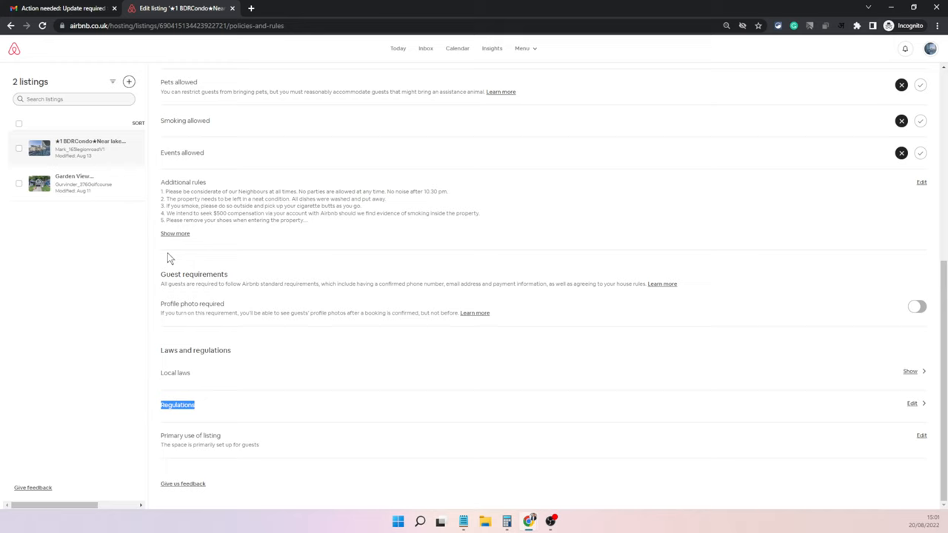
{"action": "left_click", "coordinate": [74, 183]}
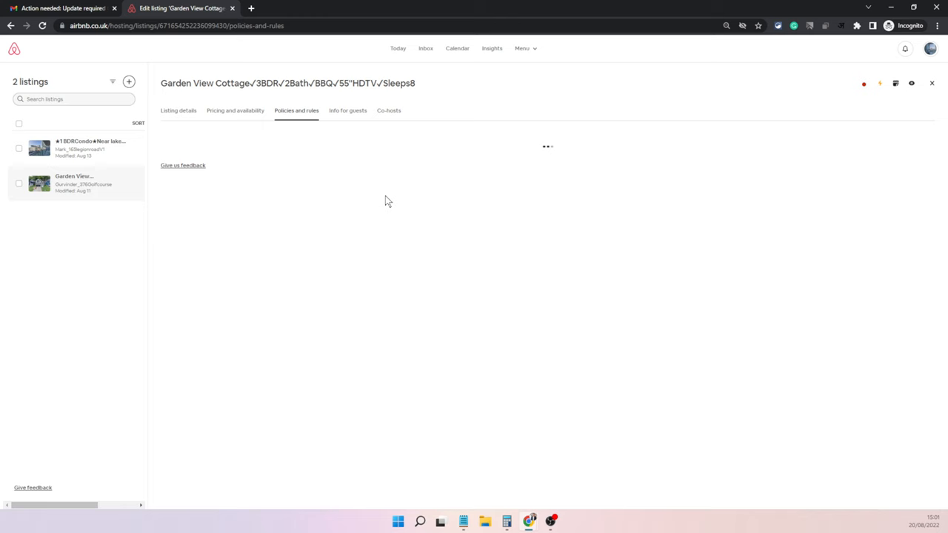
Scroll the Toronto condo's policies and rules page down to Laws and regulations
{"action": "scroll", "scroll_direction": "down", "scroll_amount": 3}
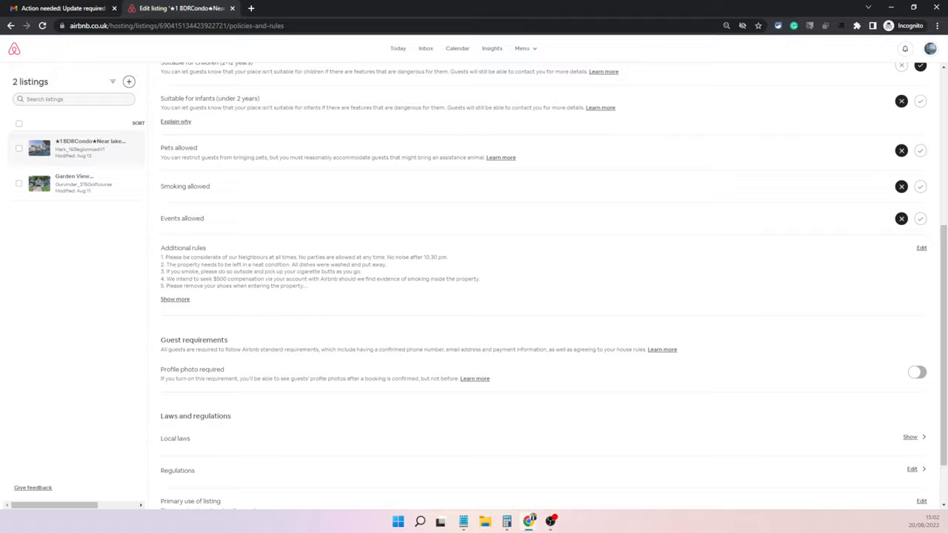
{"action": "scroll", "scroll_direction": "down", "scroll_amount": 3}
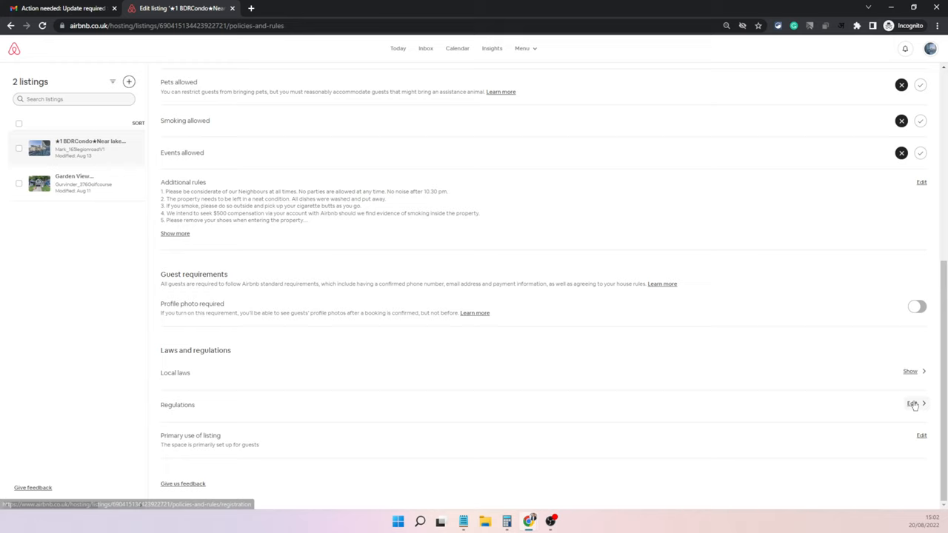
Edit the condo's Regulations and choose Host short-term stays
{"action": "left_click", "coordinate": [912, 404]}
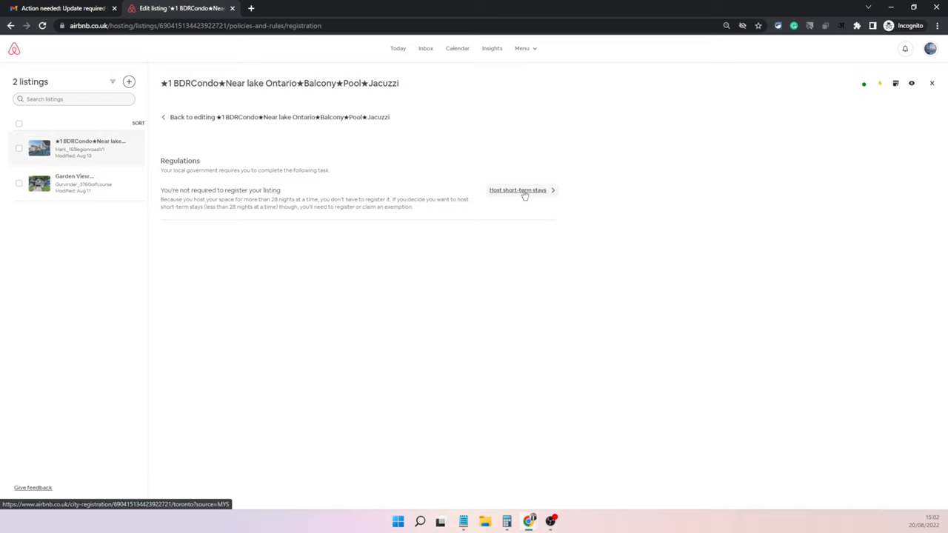
{"action": "left_click", "coordinate": [517, 190]}
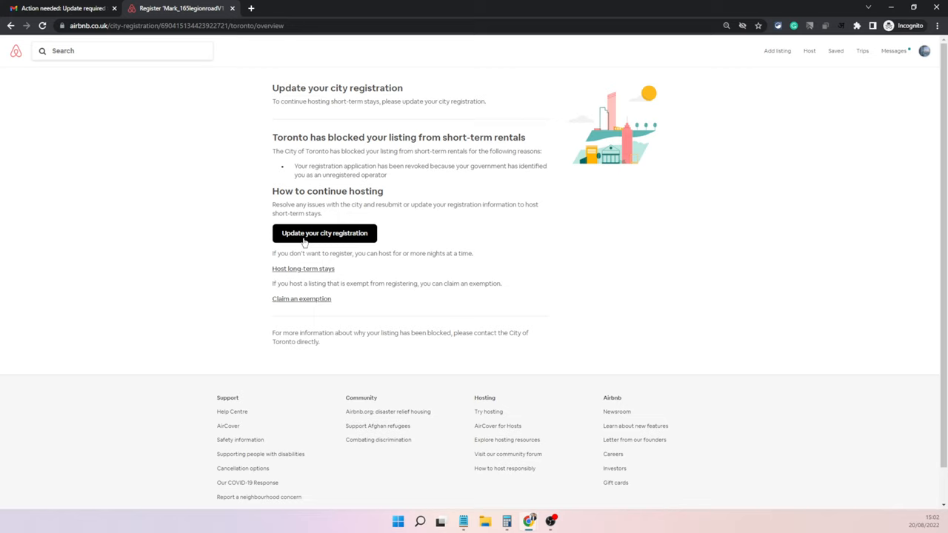
{"action": "left_click", "coordinate": [325, 232]}
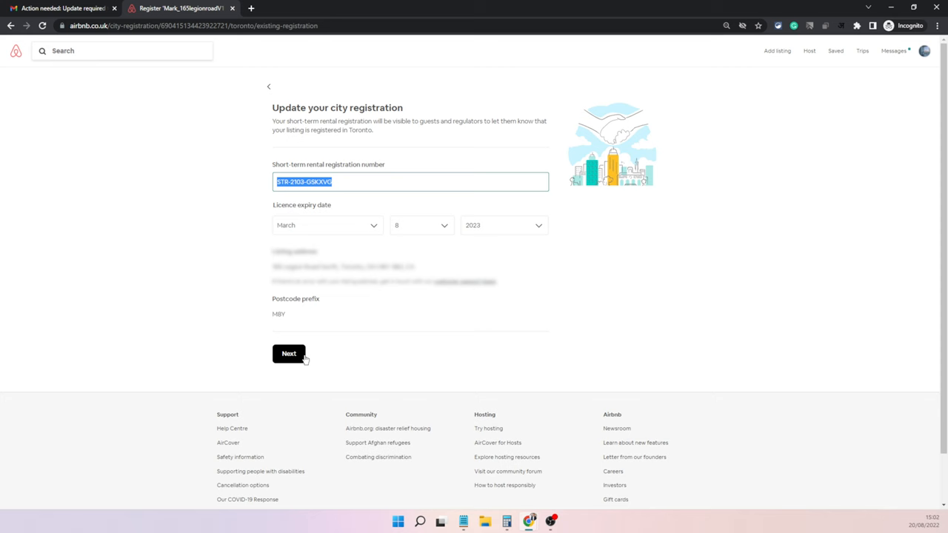
{"action": "left_click", "coordinate": [288, 353]}
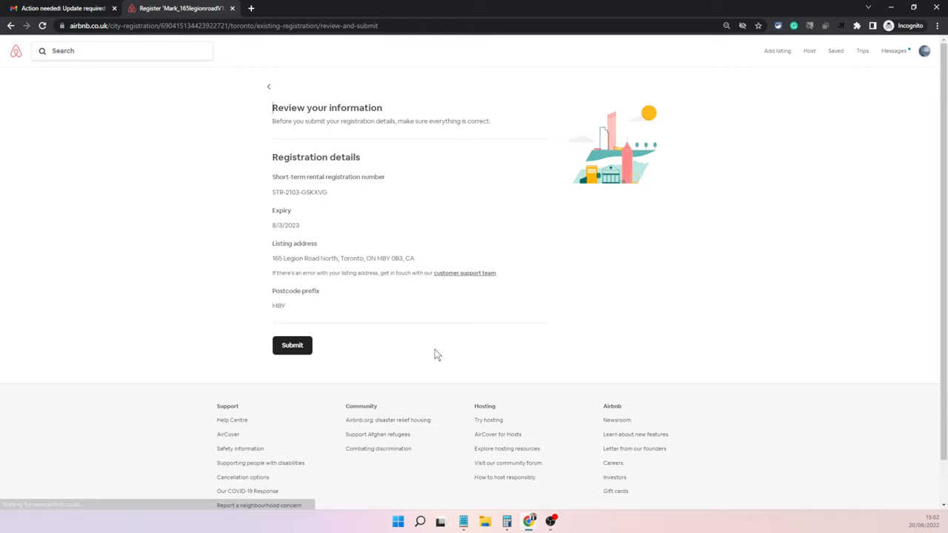
{"action": "mouse_move", "coordinate": [289, 383]}
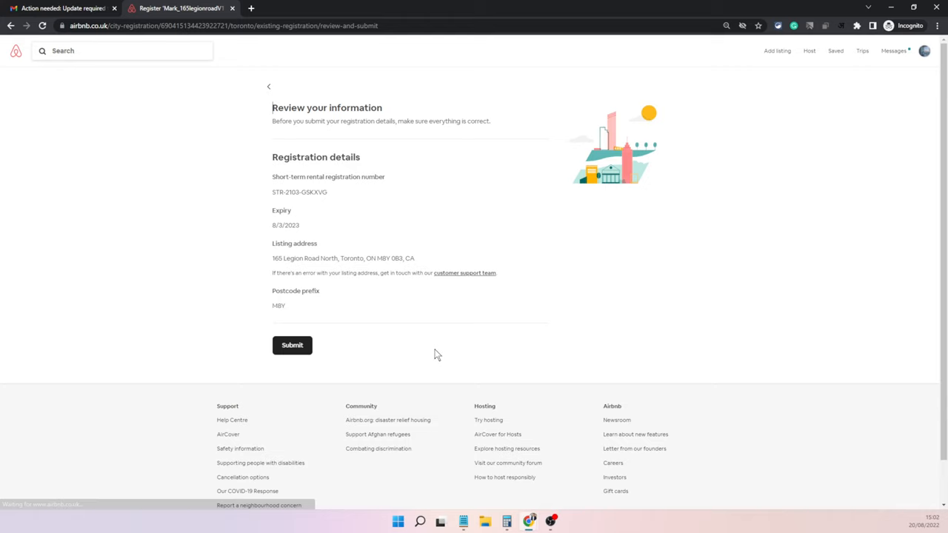